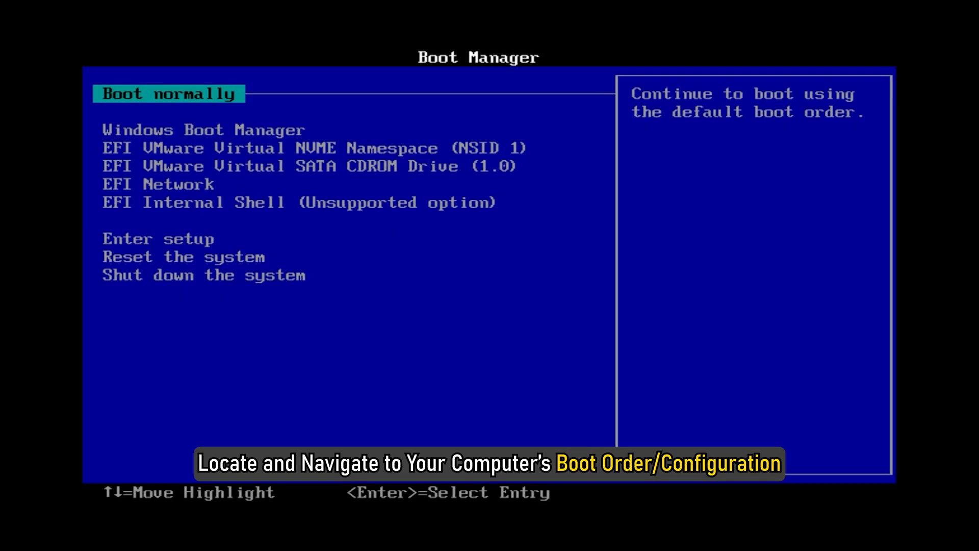
- Move the VMware NVMe drive above Windows Boot Manager in the UEFI boot order and commit
{"action": "key", "text": "enter"}
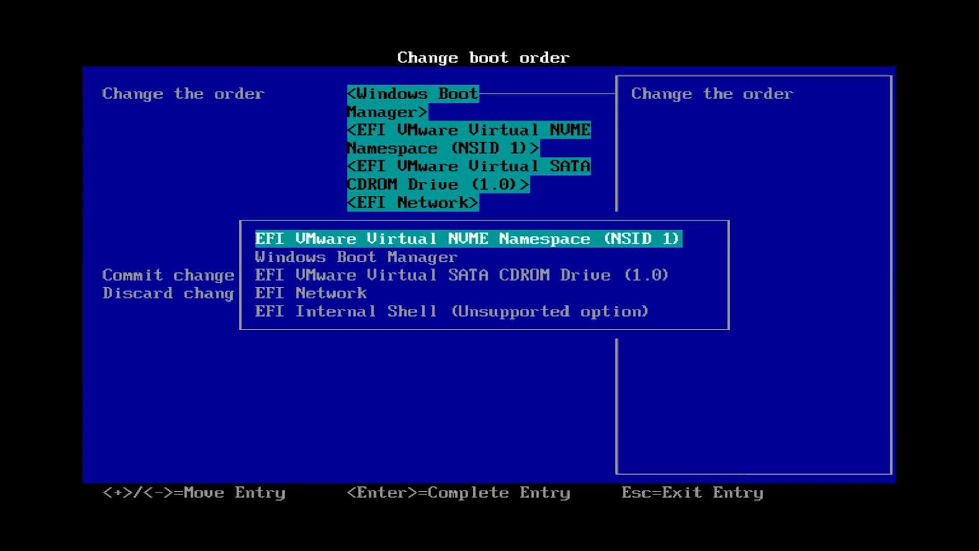
{"action": "key", "text": "Enter"}
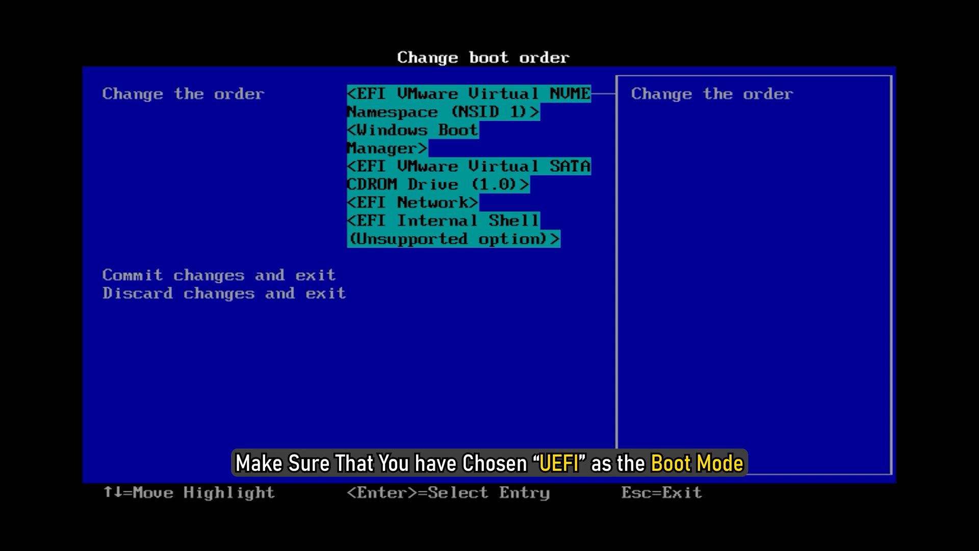
{"action": "key", "text": "Down"}
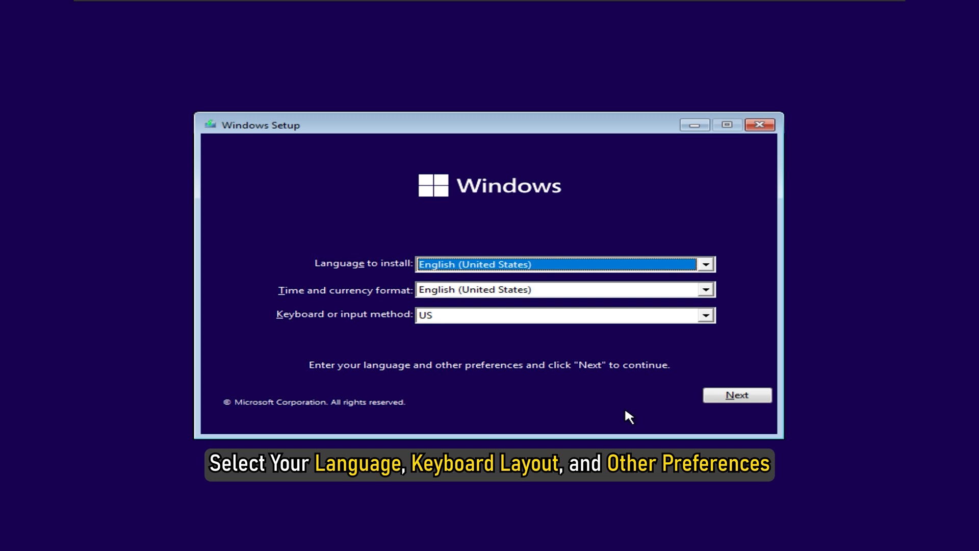
- Start installing Windows 11 Pro without a product key and accept the license terms
{"action": "left_click", "coordinate": [737, 394]}
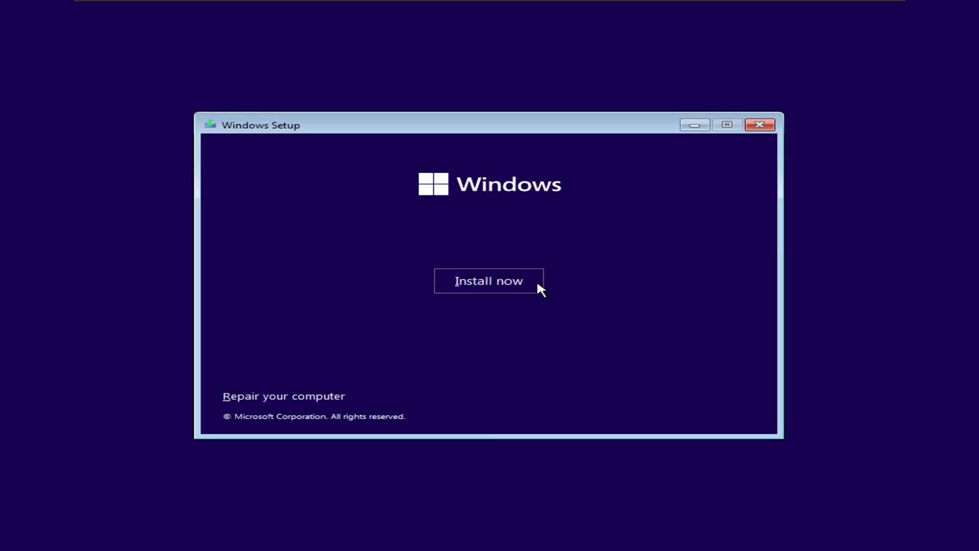
{"action": "left_click", "coordinate": [488, 280]}
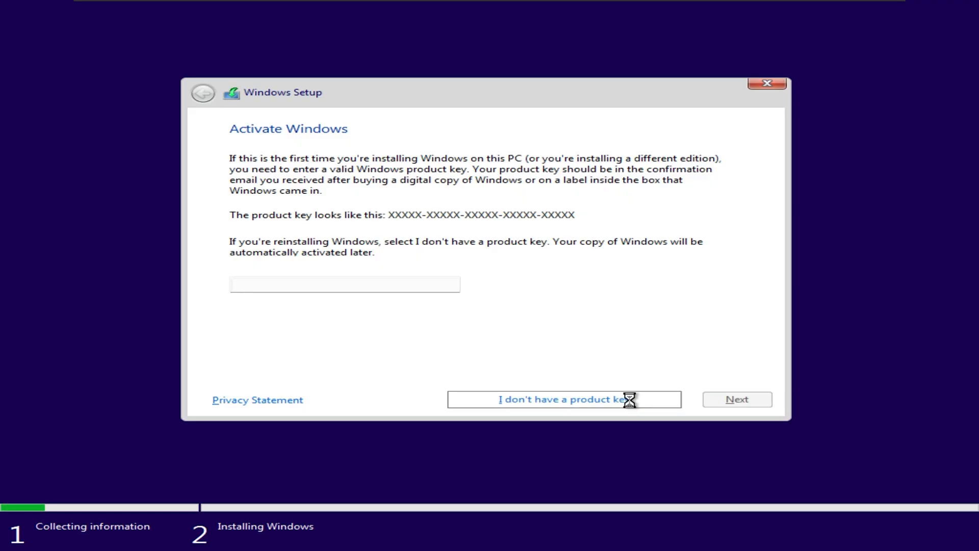
{"action": "left_click", "coordinate": [562, 399]}
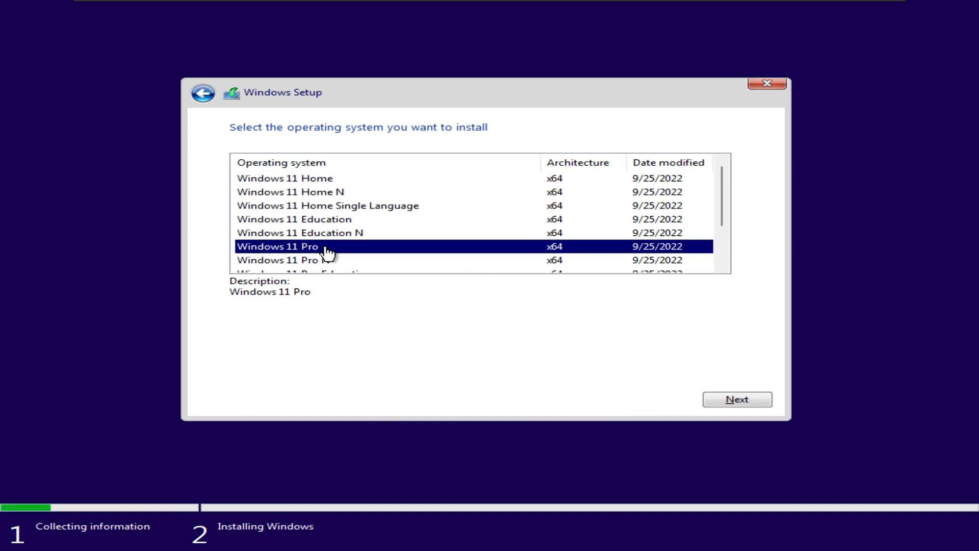
{"action": "left_click", "coordinate": [736, 399]}
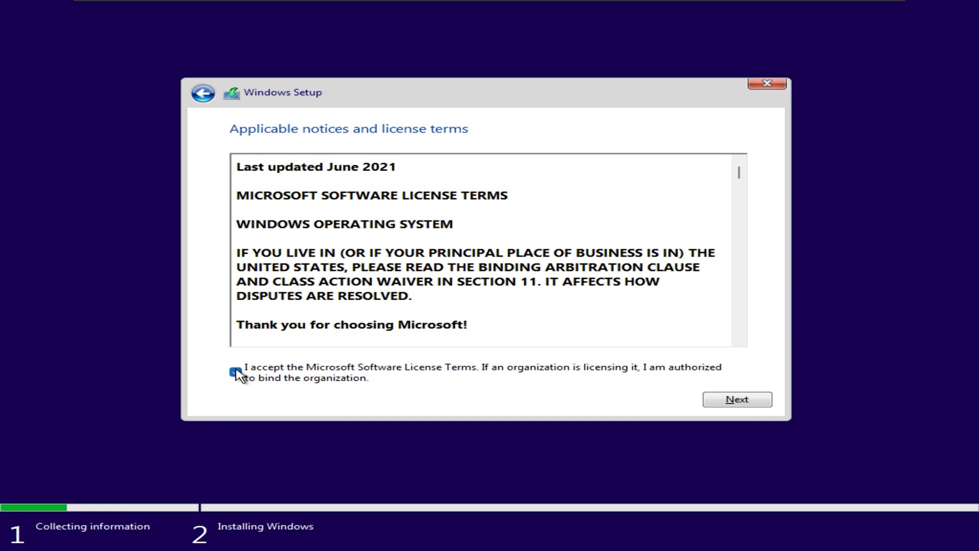
{"action": "left_click", "coordinate": [736, 399]}
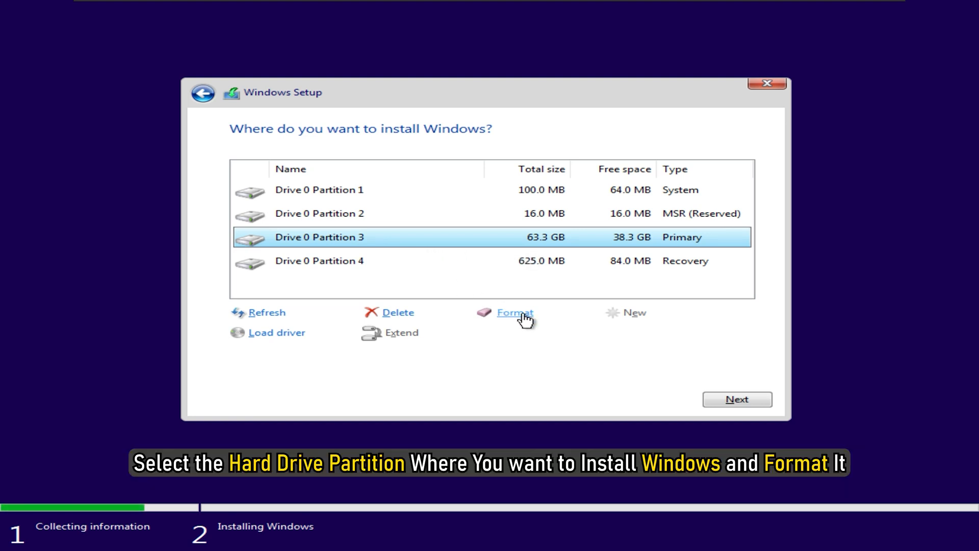
- Format Drive 0 Partition 3, confirm the wipe, and install Windows onto it
{"action": "left_click", "coordinate": [514, 312]}
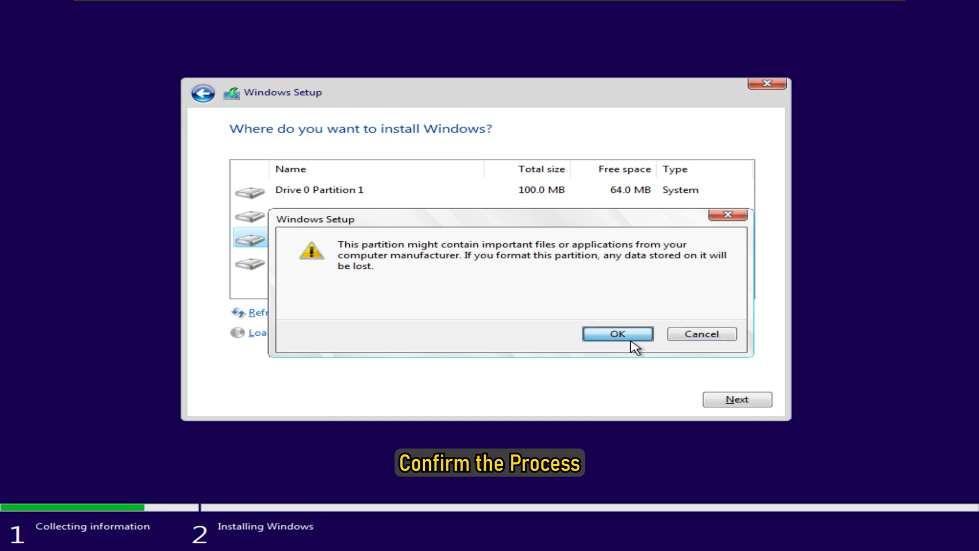
{"action": "left_click", "coordinate": [617, 334]}
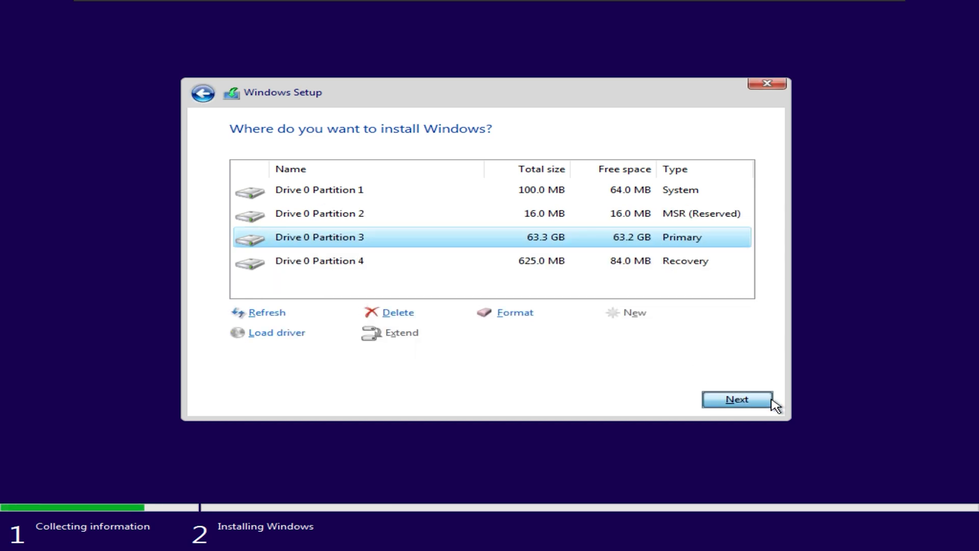
{"action": "left_click", "coordinate": [736, 399]}
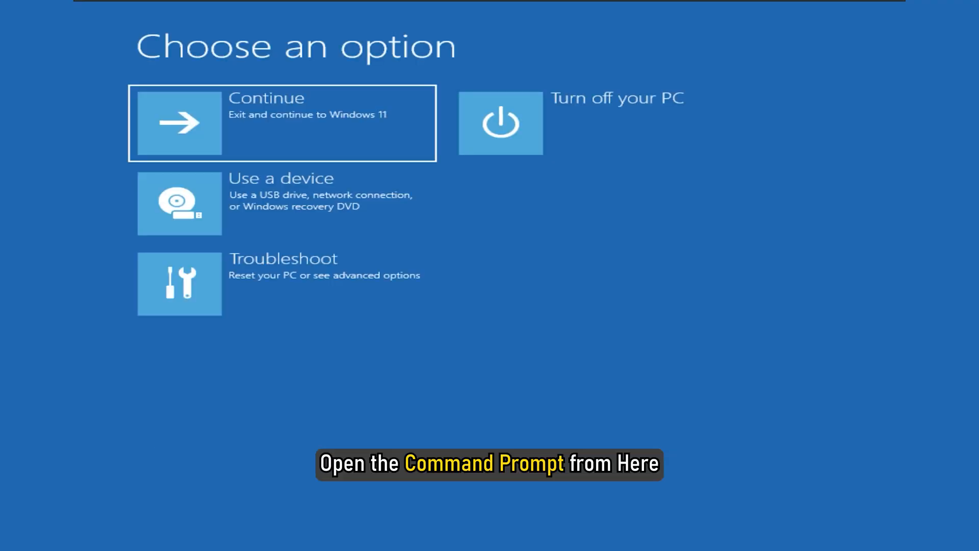
- Open Command Prompt via Troubleshoot and Advanced options in the recovery menu
{"action": "left_click", "coordinate": [179, 284]}
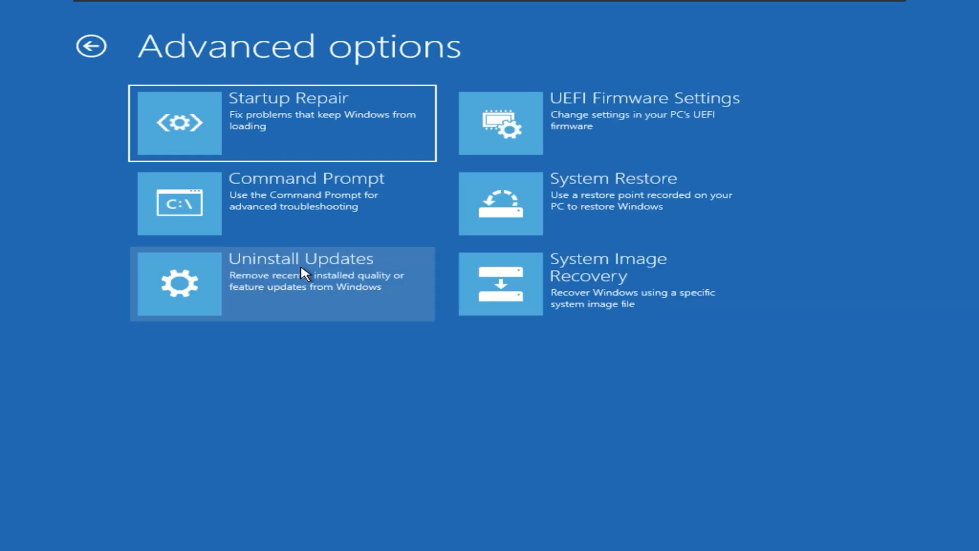
{"action": "left_click", "coordinate": [179, 203]}
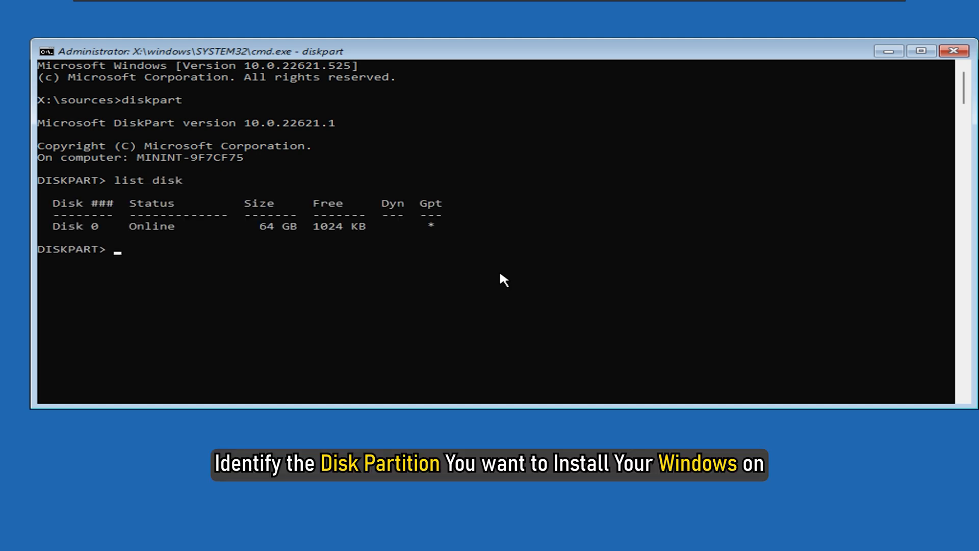
- Select disk 0 in DiskPart and run clean to wipe it
{"action": "type", "text": "select disk 0"}
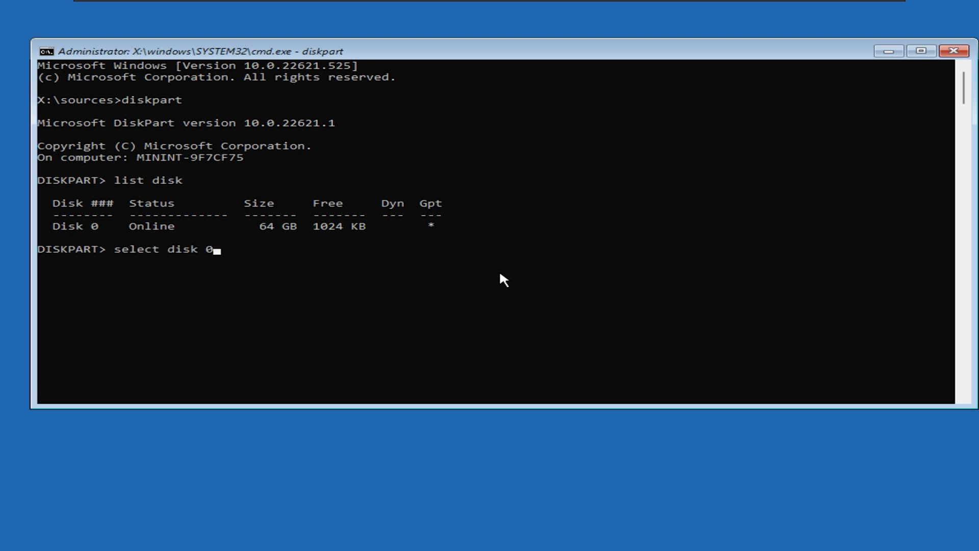
{"action": "type", "text": "clean"}
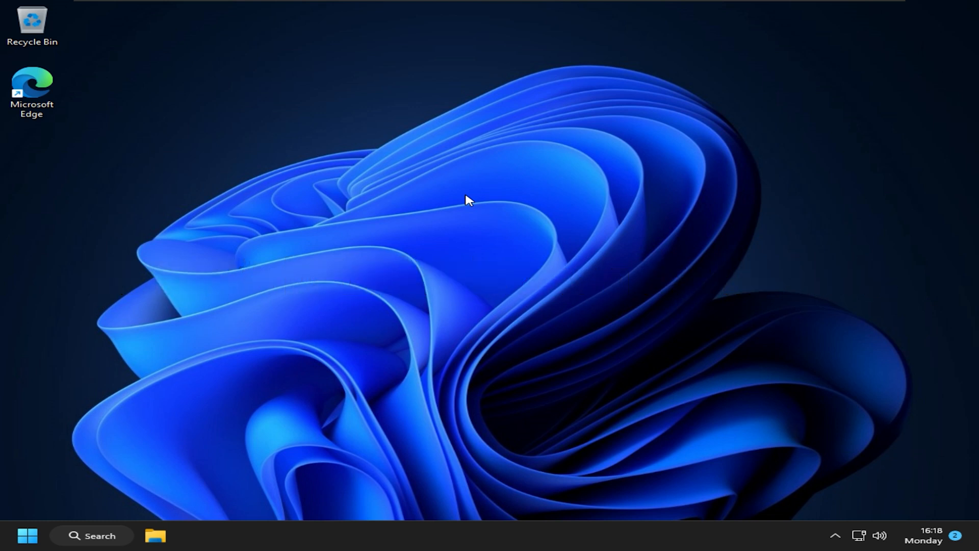
{"action": "left_click", "coordinate": [531, 284]}
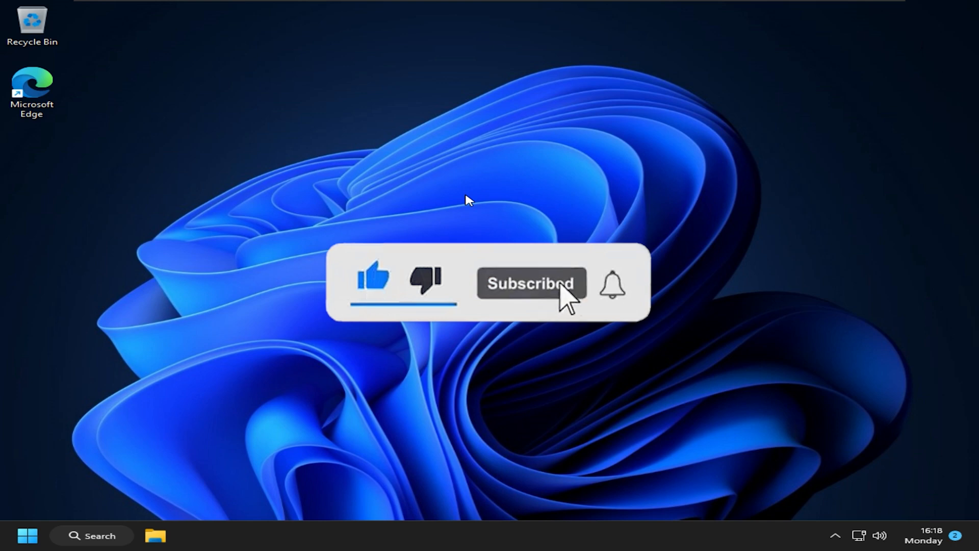
{"action": "left_click", "coordinate": [531, 283]}
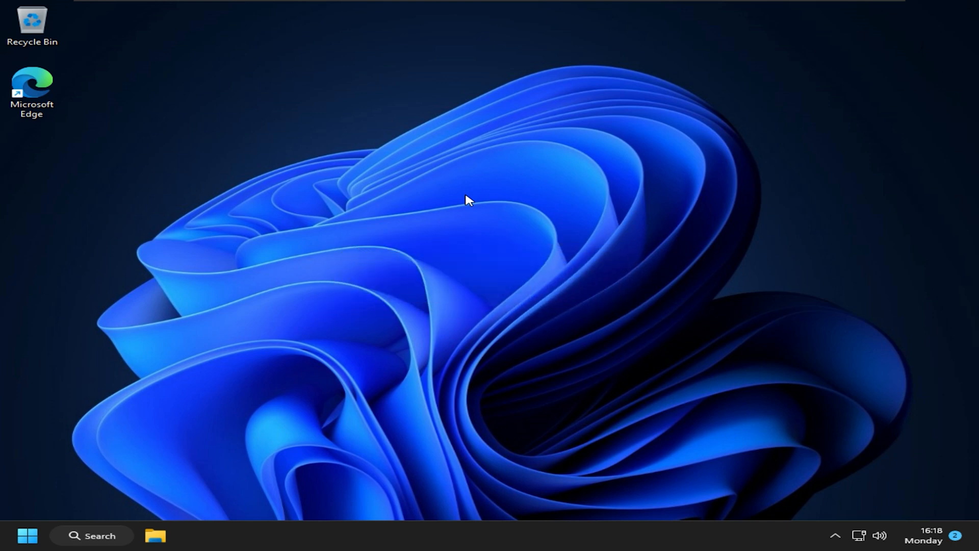